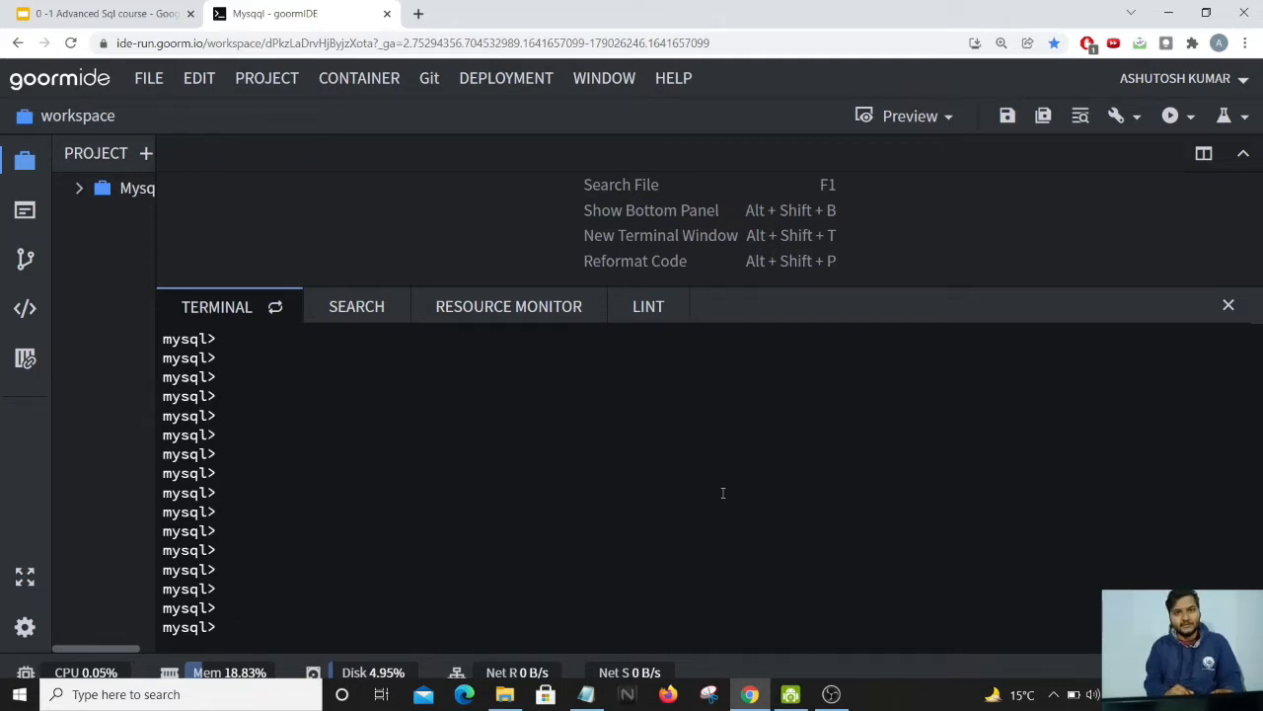
Step: Switch to the Google Slides tab showing the RIGHT JOIN slide with its Venn diagram
left_click(98, 12)
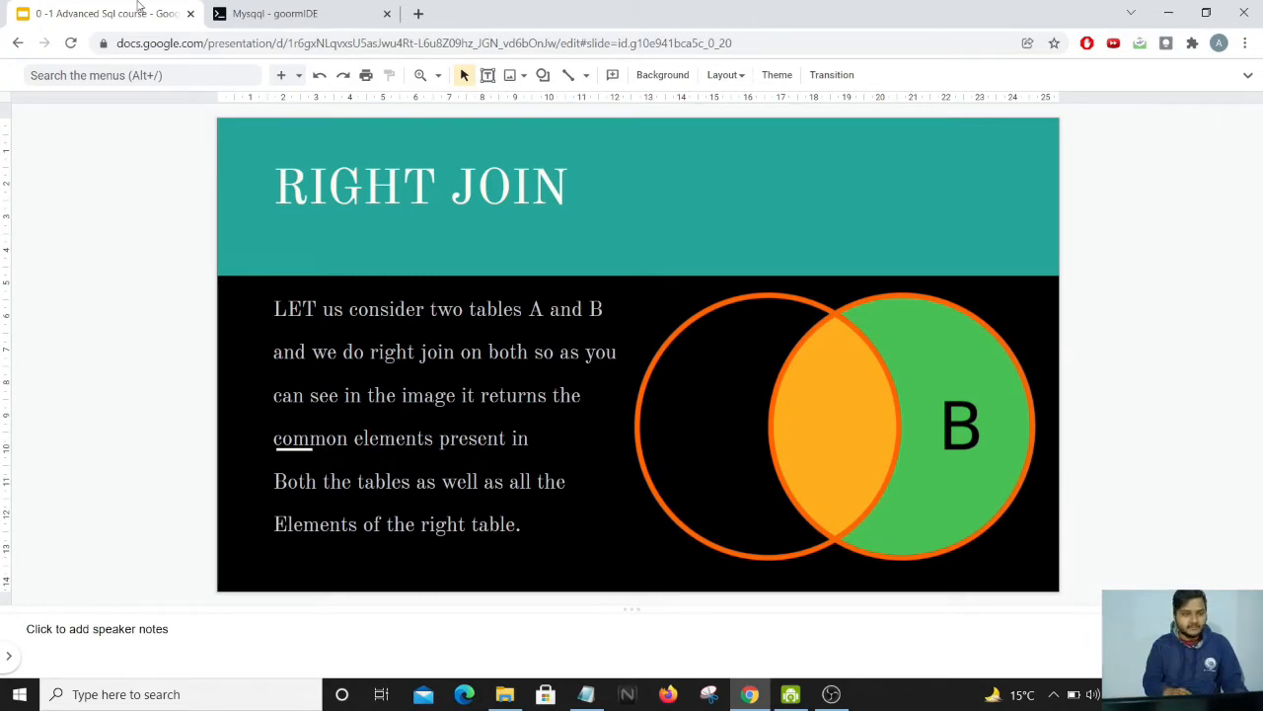
Step: Return to the 'Mysqql - goormIDE' tab with the MySQL terminal
left_click(274, 13)
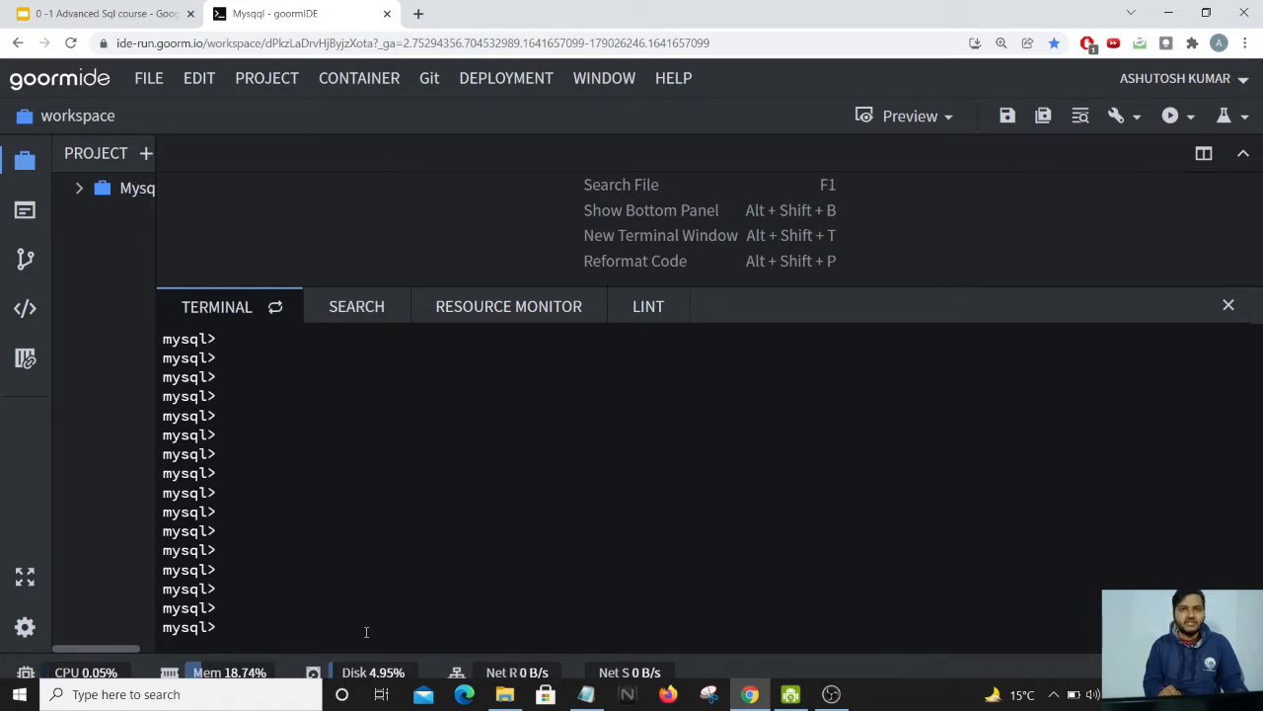
Step: List all rows of cust_details and order_details with SELECT * queries
type("select * from order_details;")
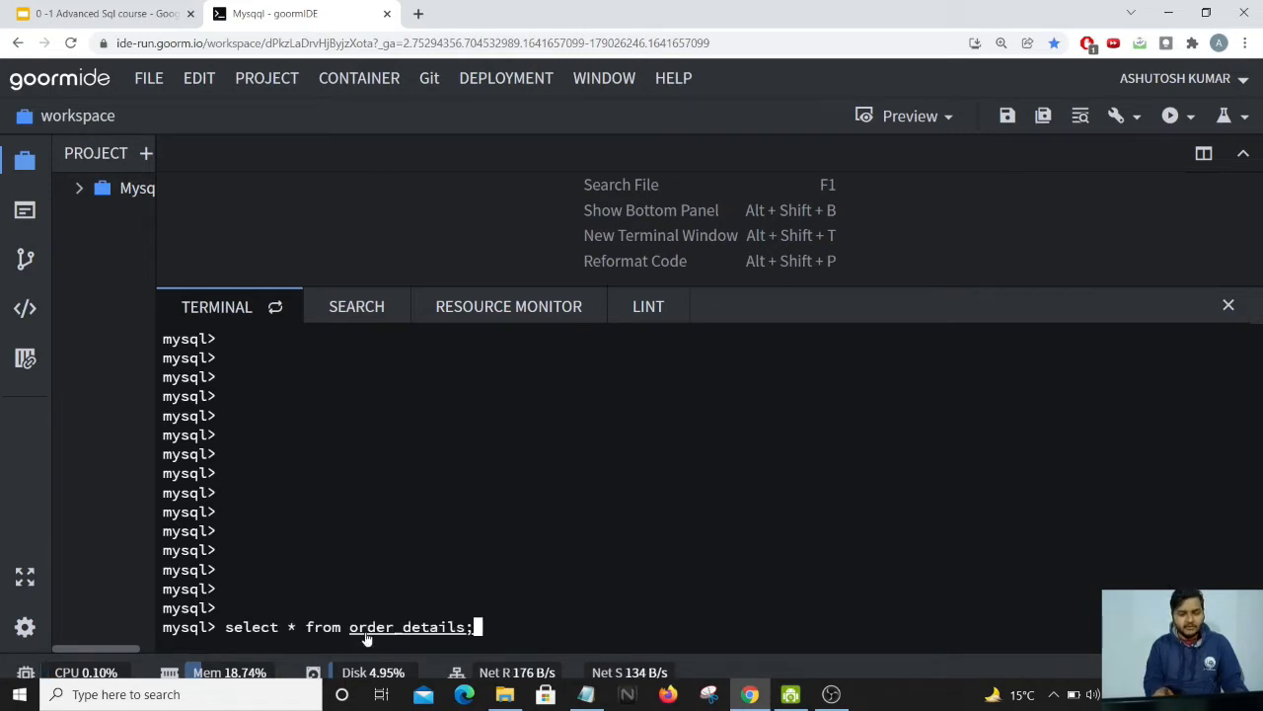
type("cust_details")
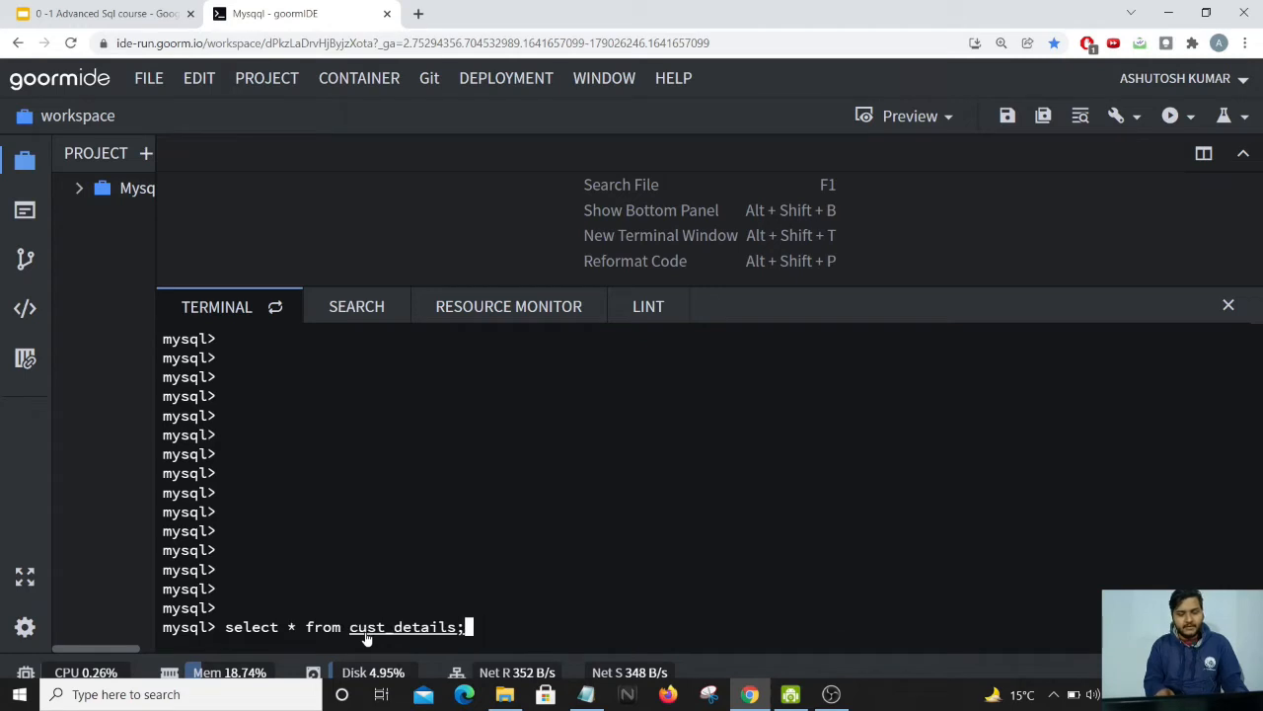
key("Return")
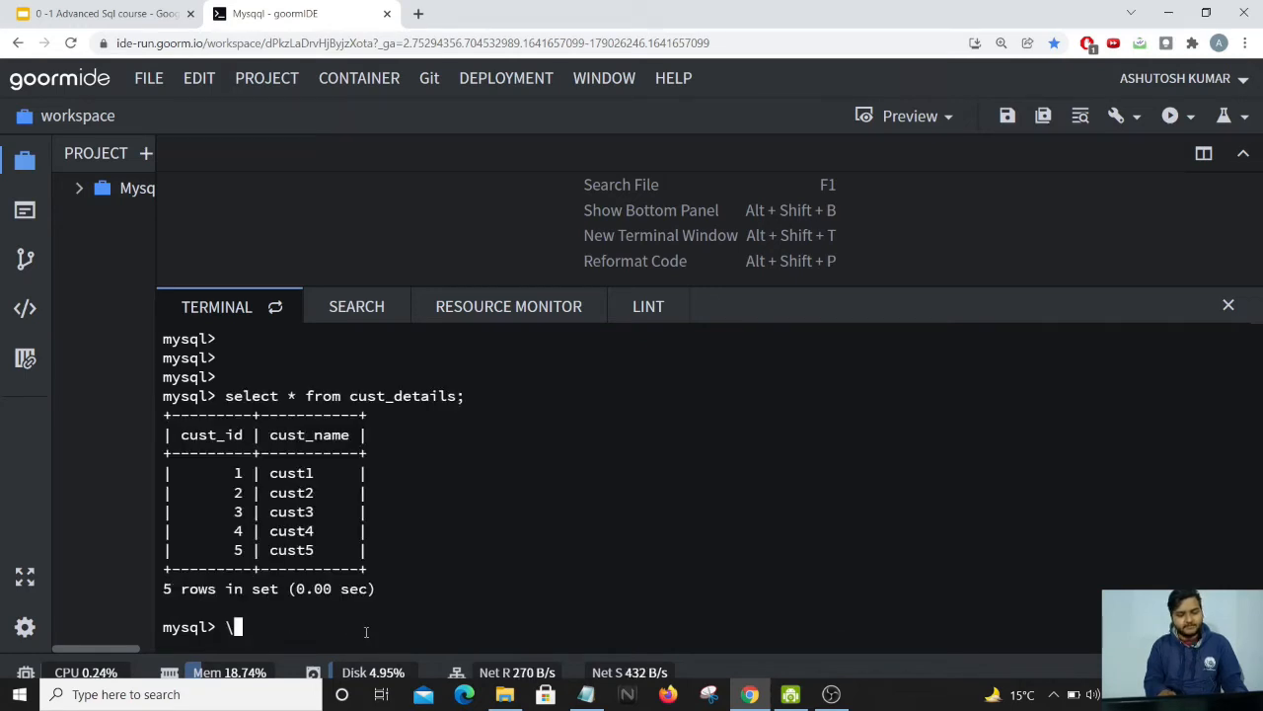
key("backspace")
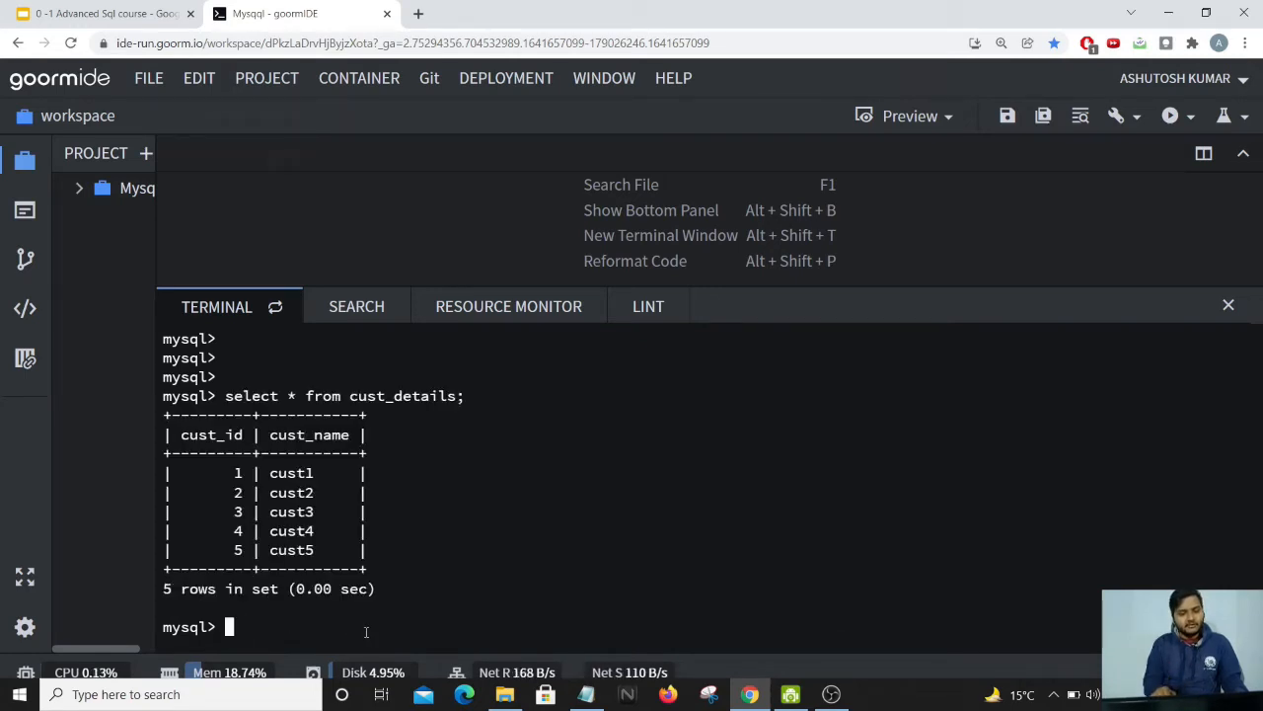
type("select * from order_details;")
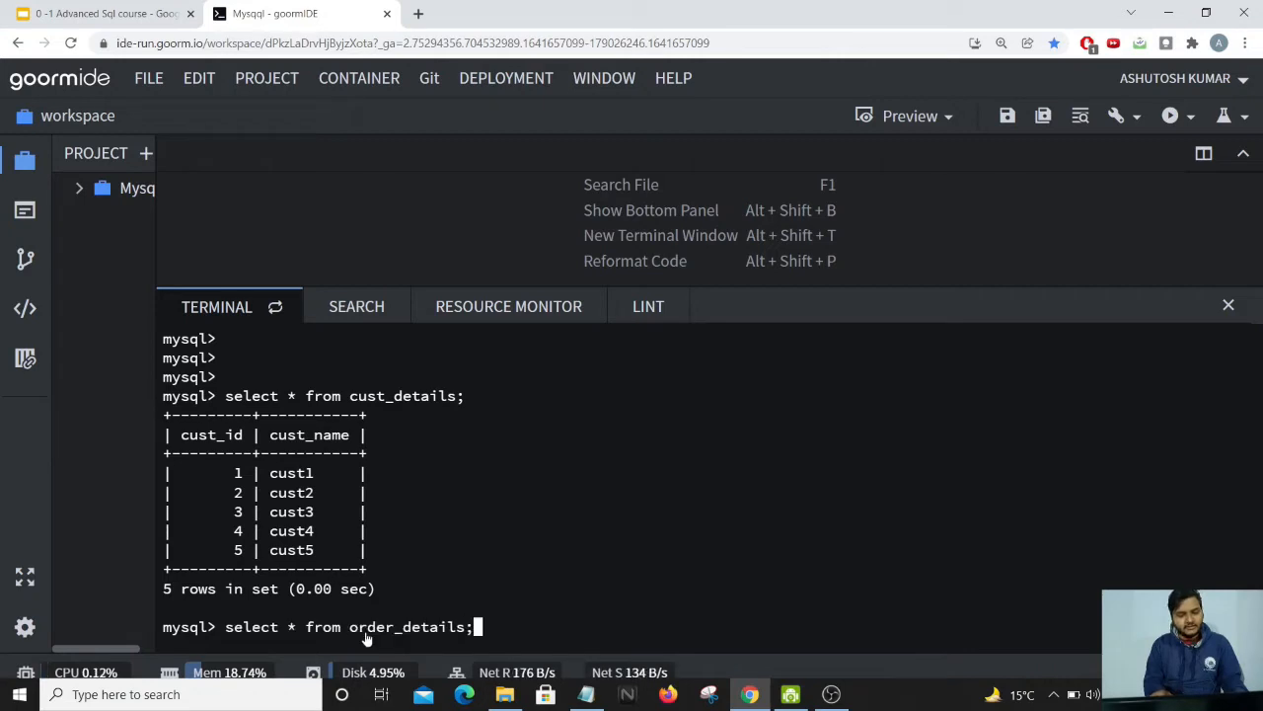
mouse_move(514, 569)
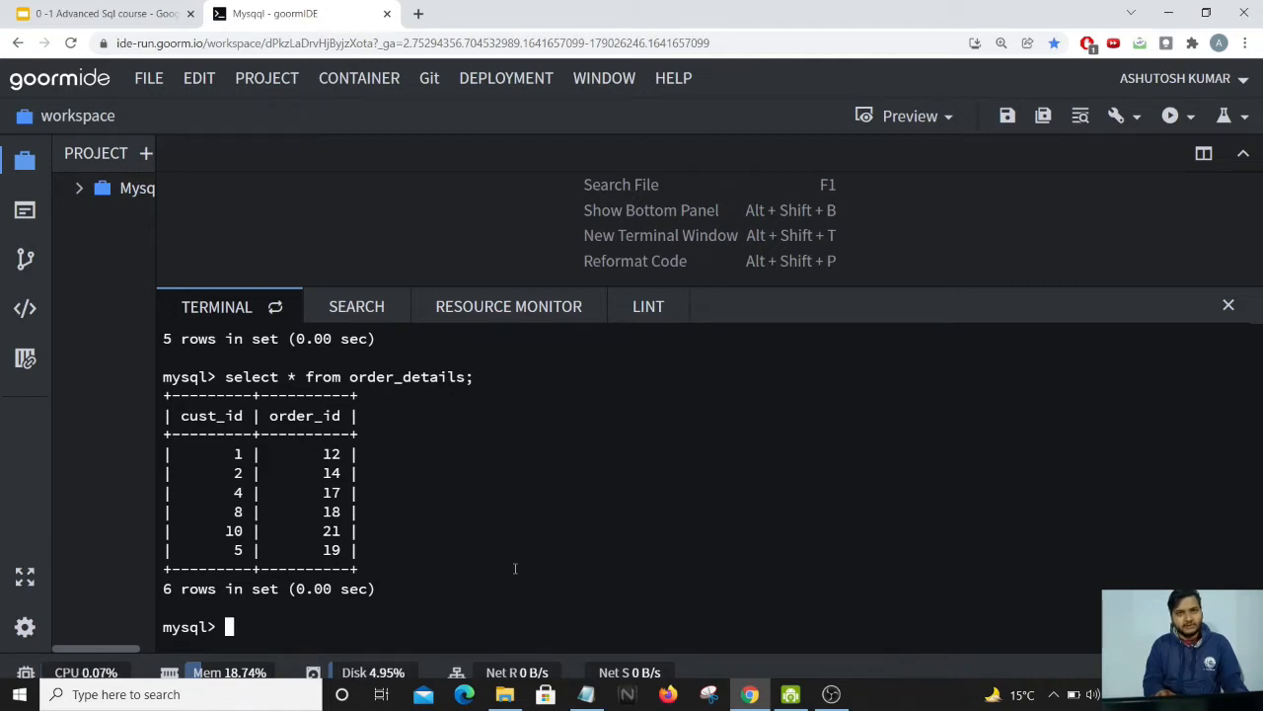
type("select * from cust_details;")
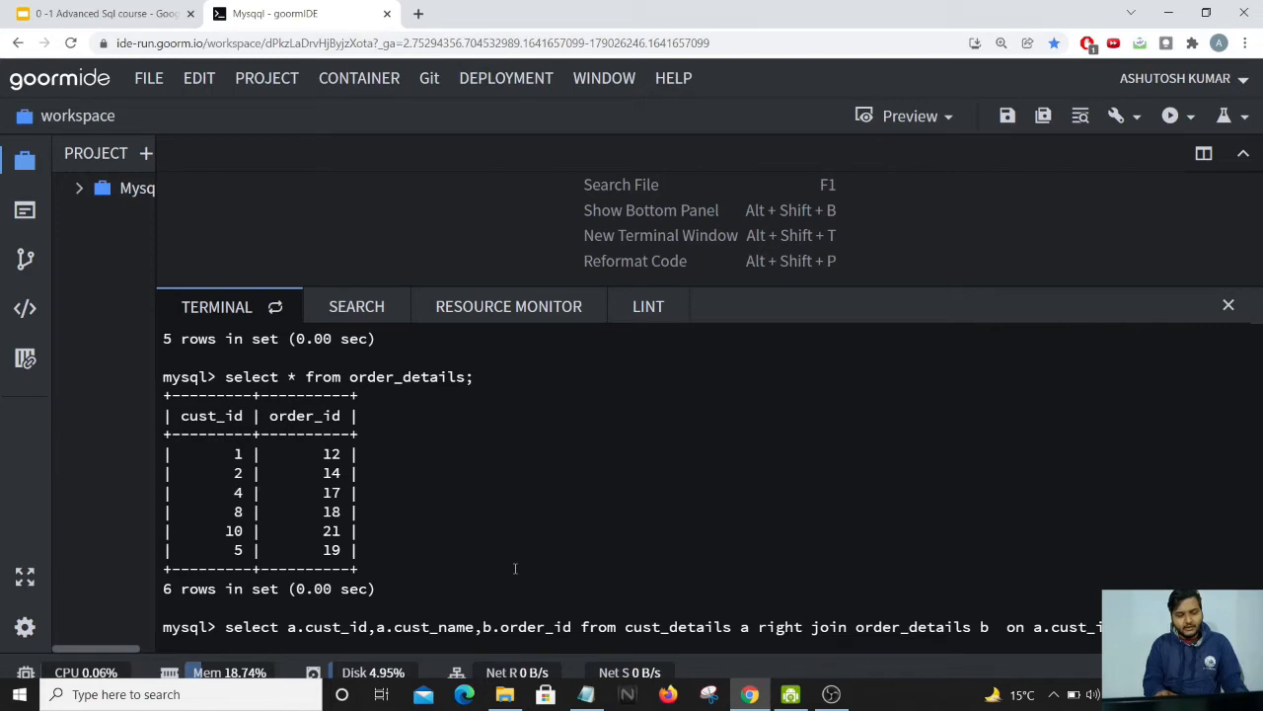
Step: Execute the RIGHT JOIN order_details b ON a.cust_id=b.cust_id query
key("Return")
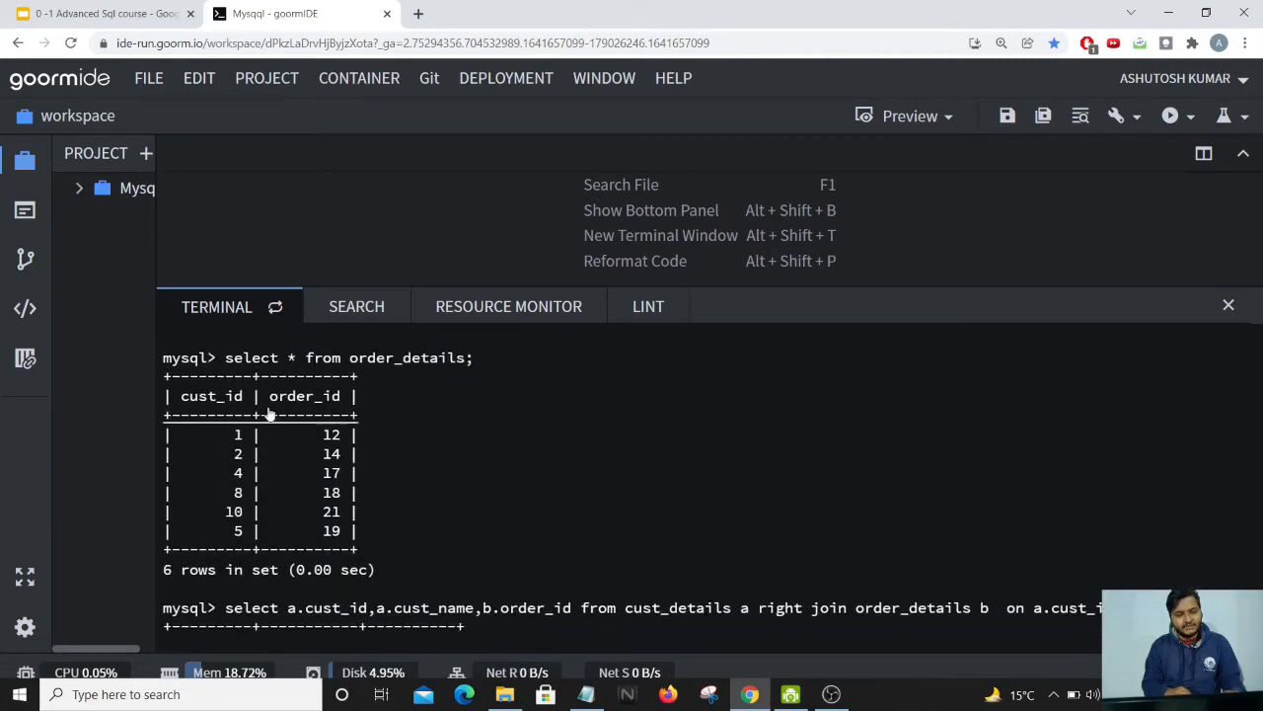
mouse_move(360, 445)
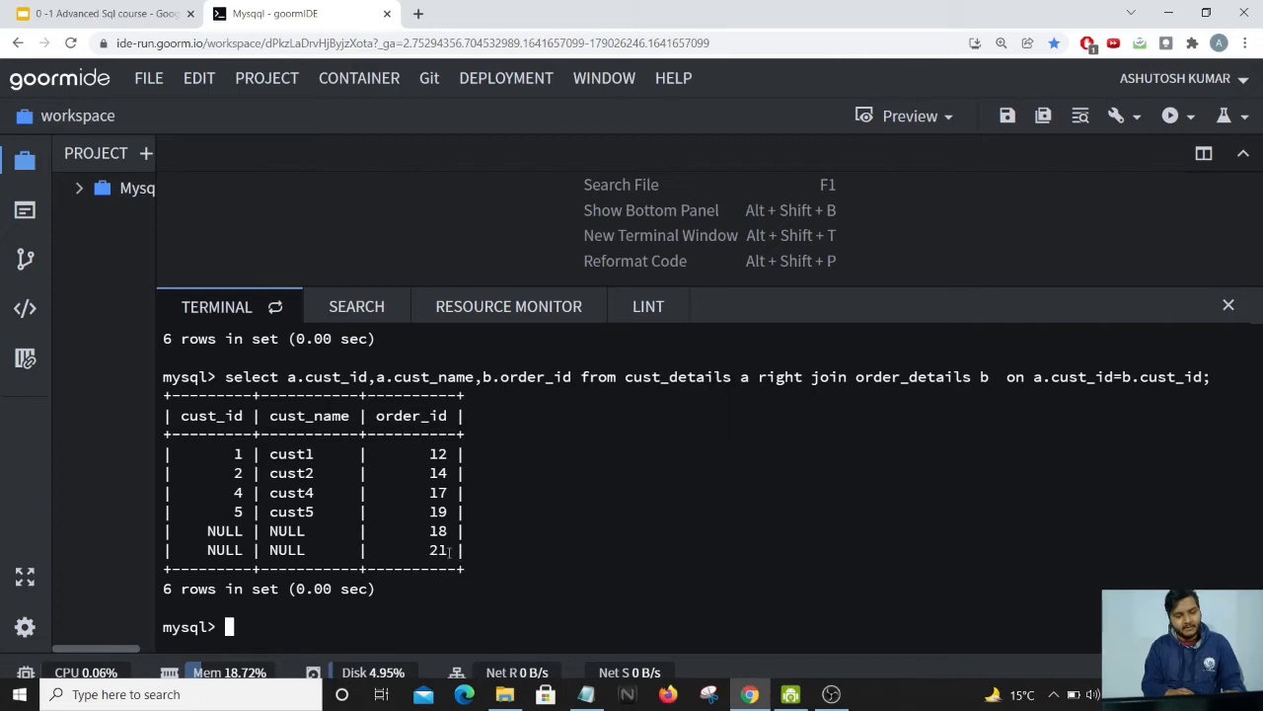
mouse_move(595, 506)
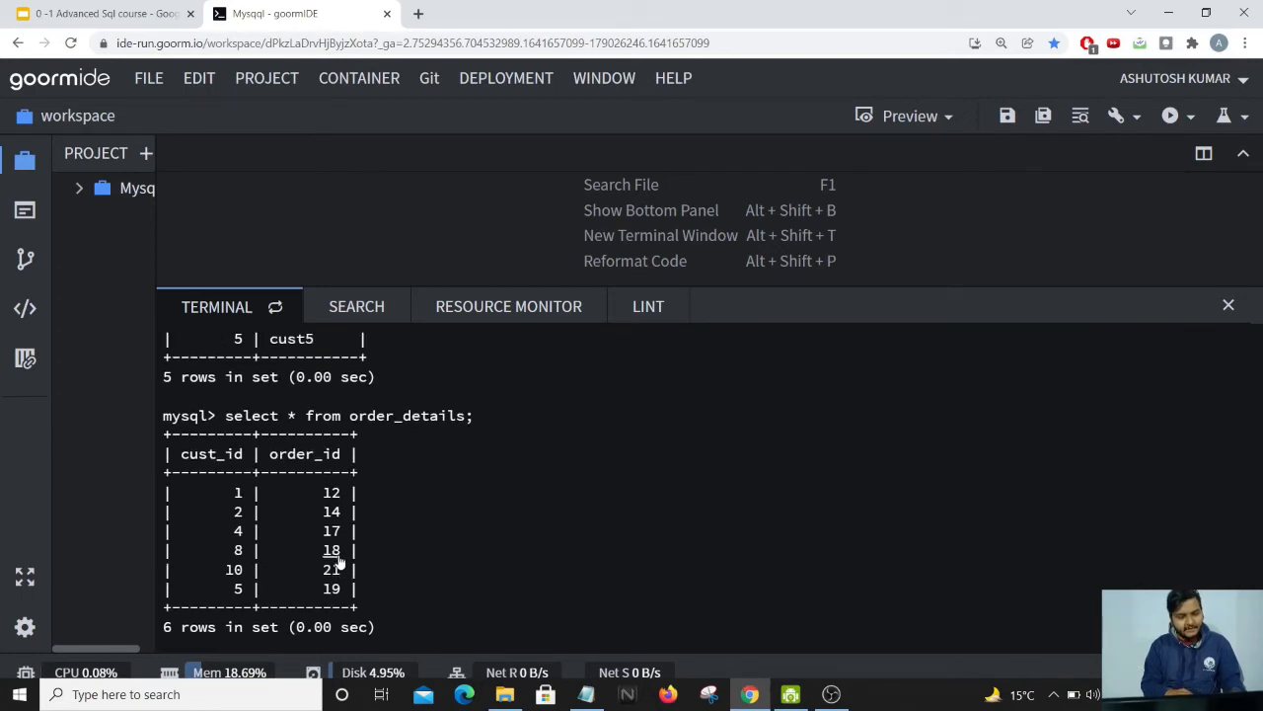
mouse_move(449, 556)
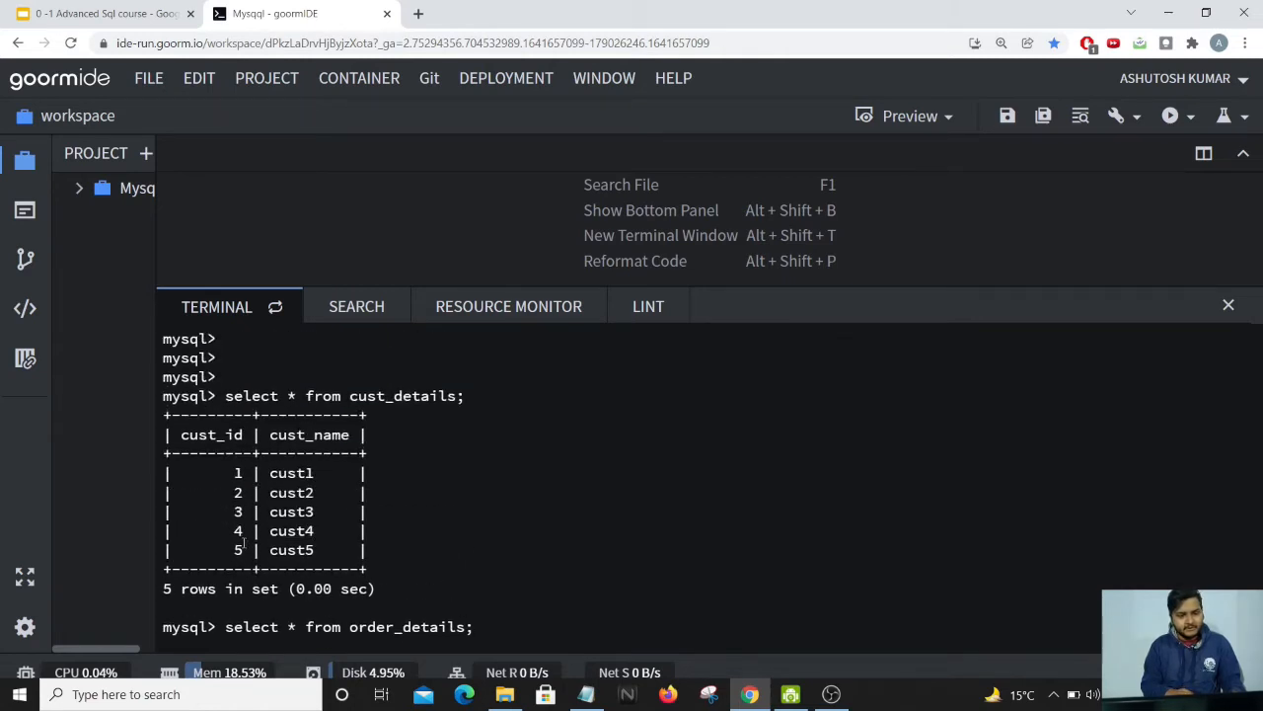
mouse_move(401, 564)
type("select a.cust_id,a.cust_name,b.order_id from cust_details a right join order_details b  on a.cust_id=b.cust_id;")
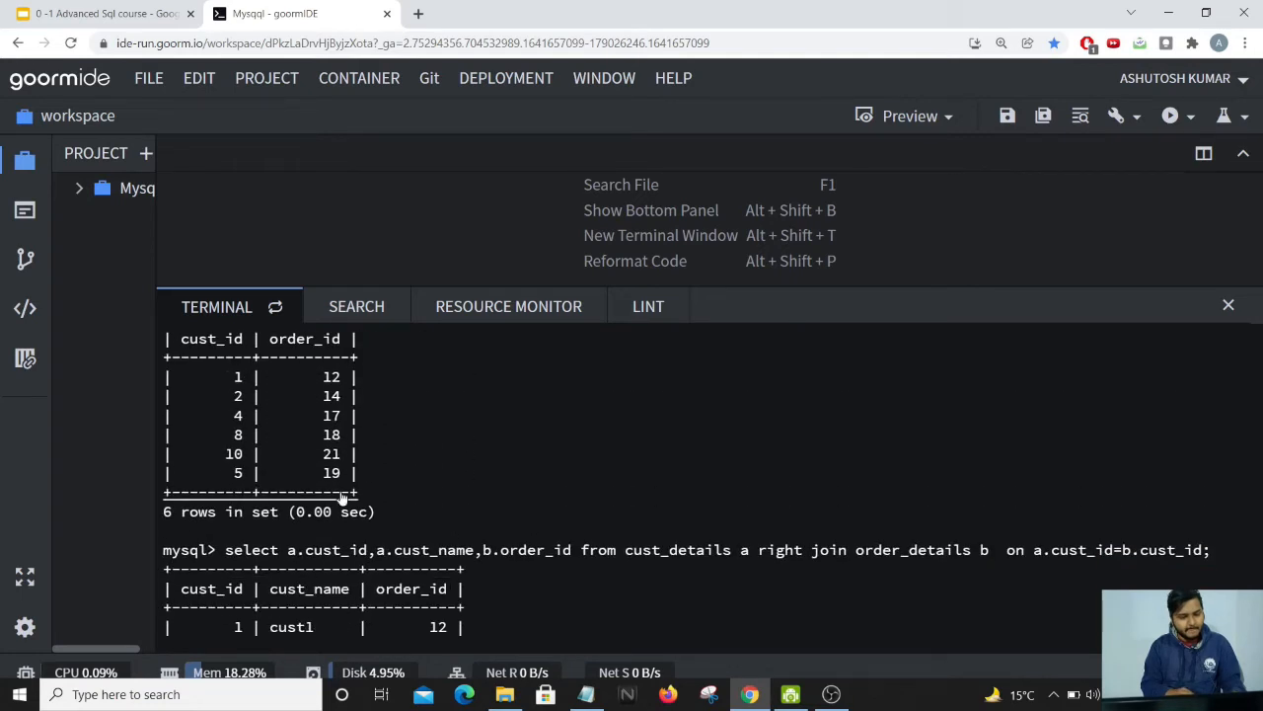
Step: Scroll the terminal output to compare both tables against the six-row join result
scroll("up", 3)
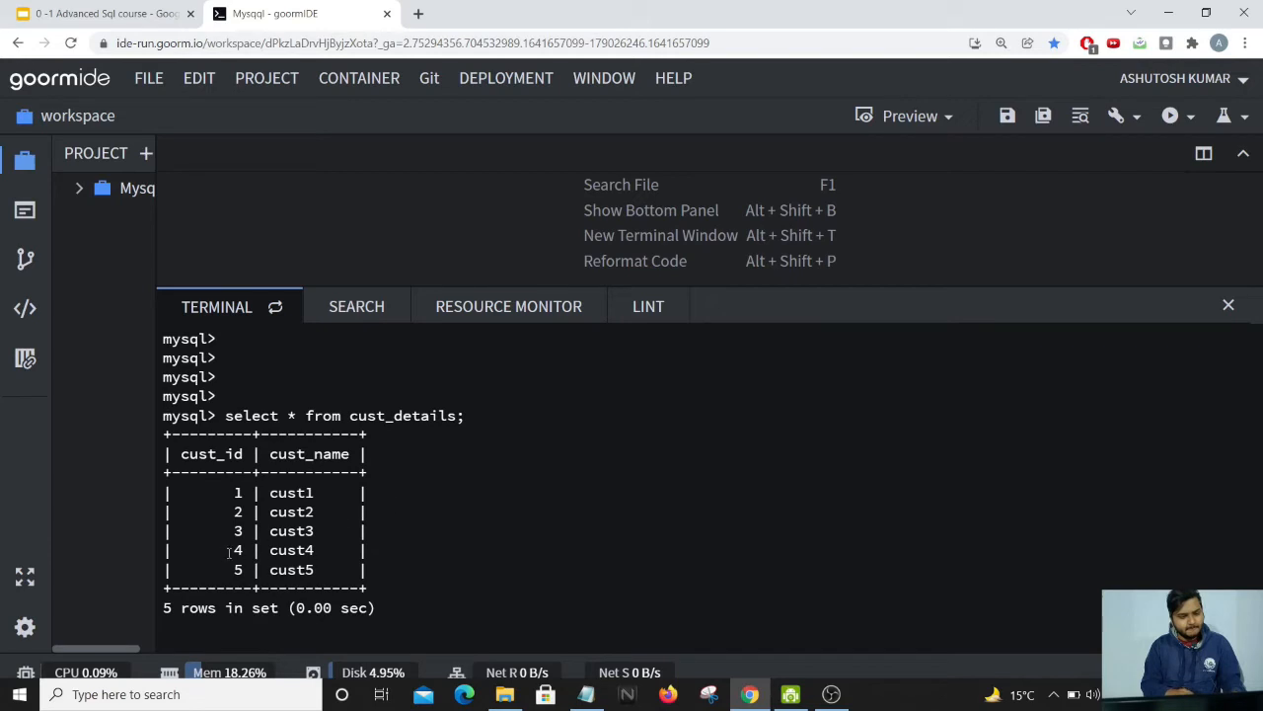
mouse_move(466, 488)
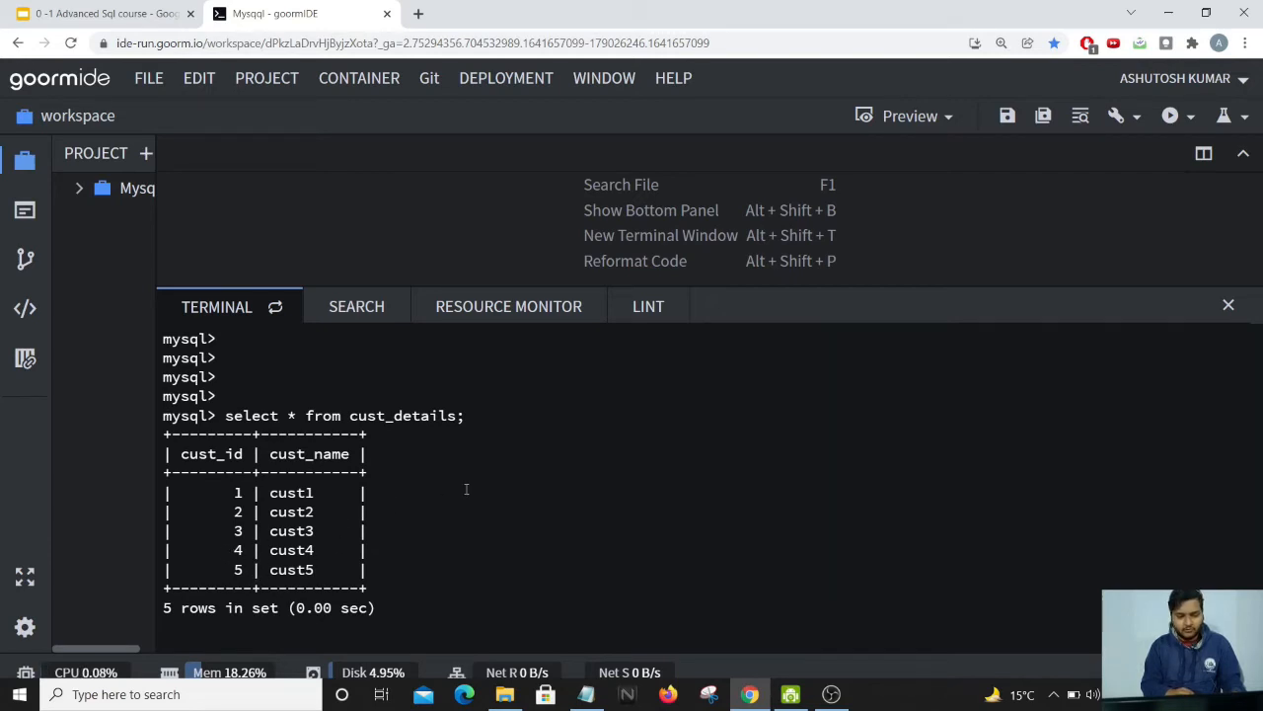
key("Return")
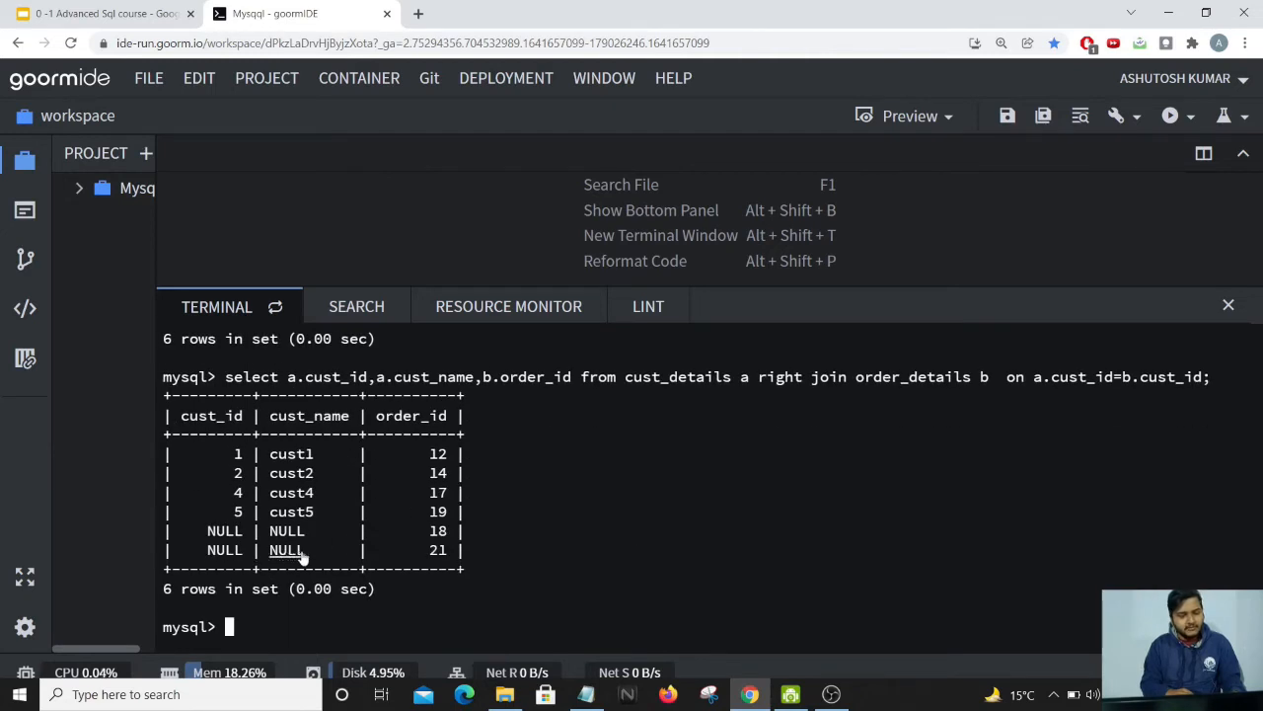
mouse_move(373, 607)
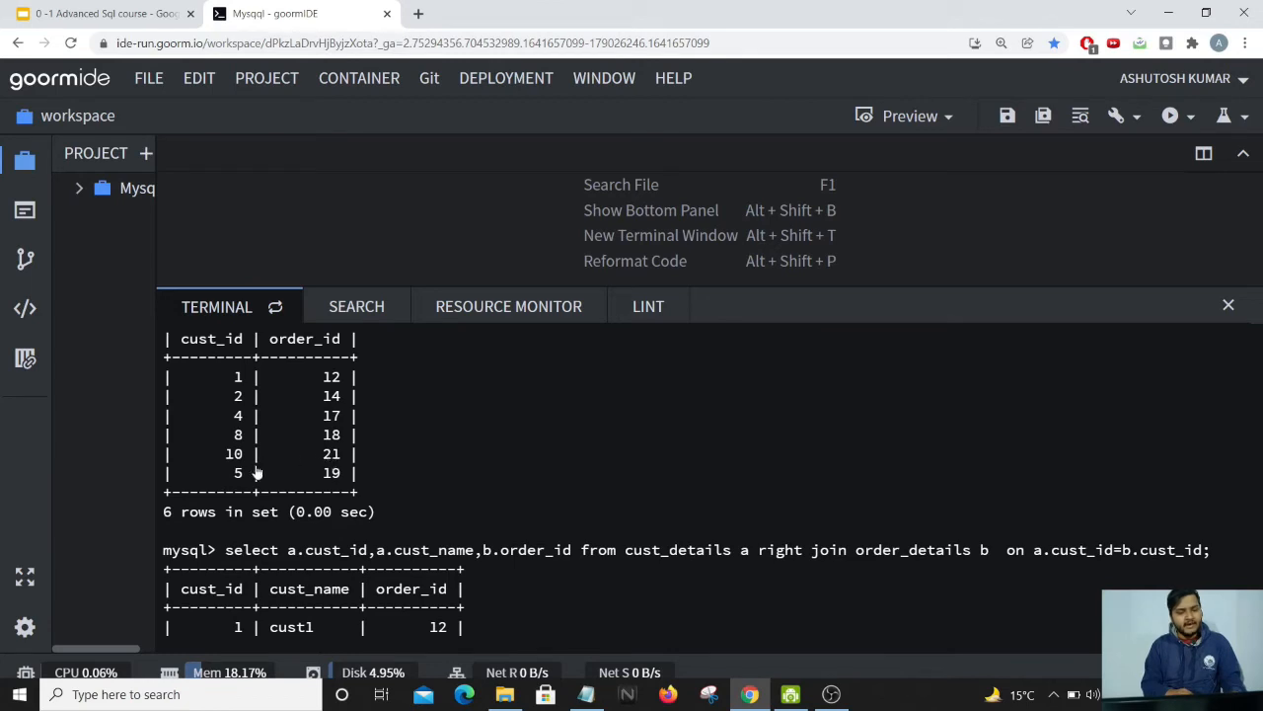
scroll("down", 3)
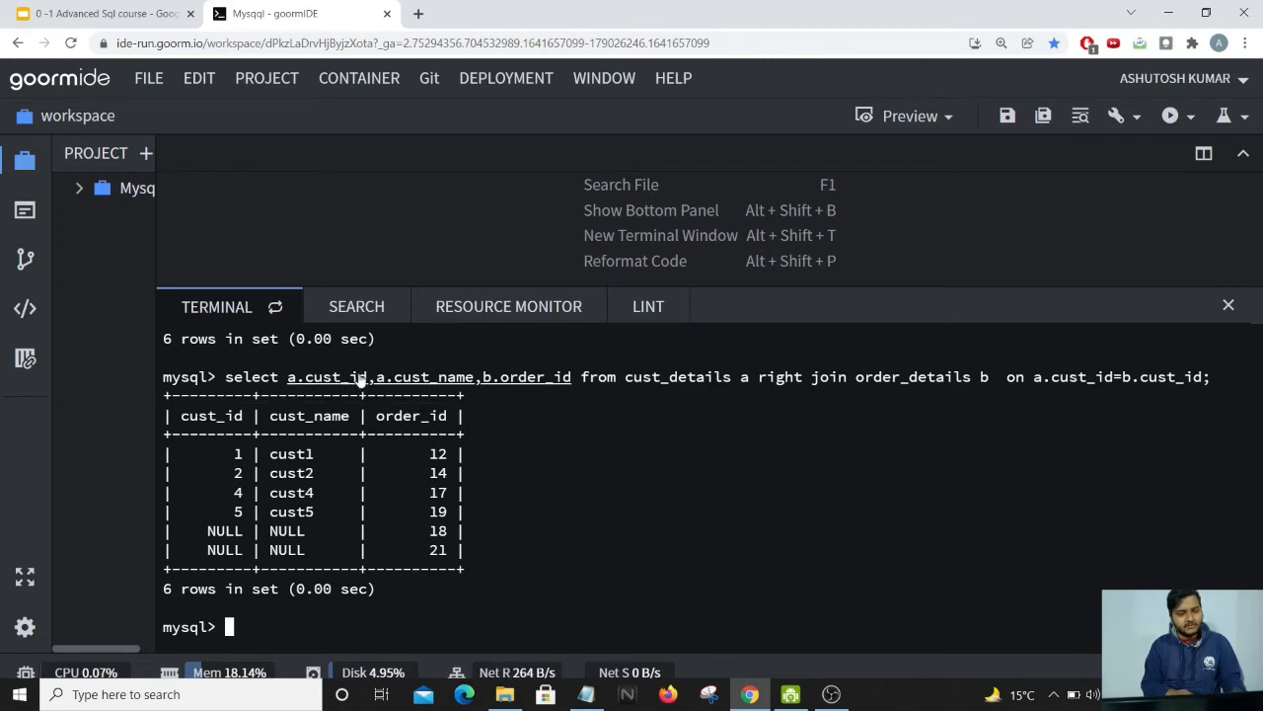
mouse_move(293, 383)
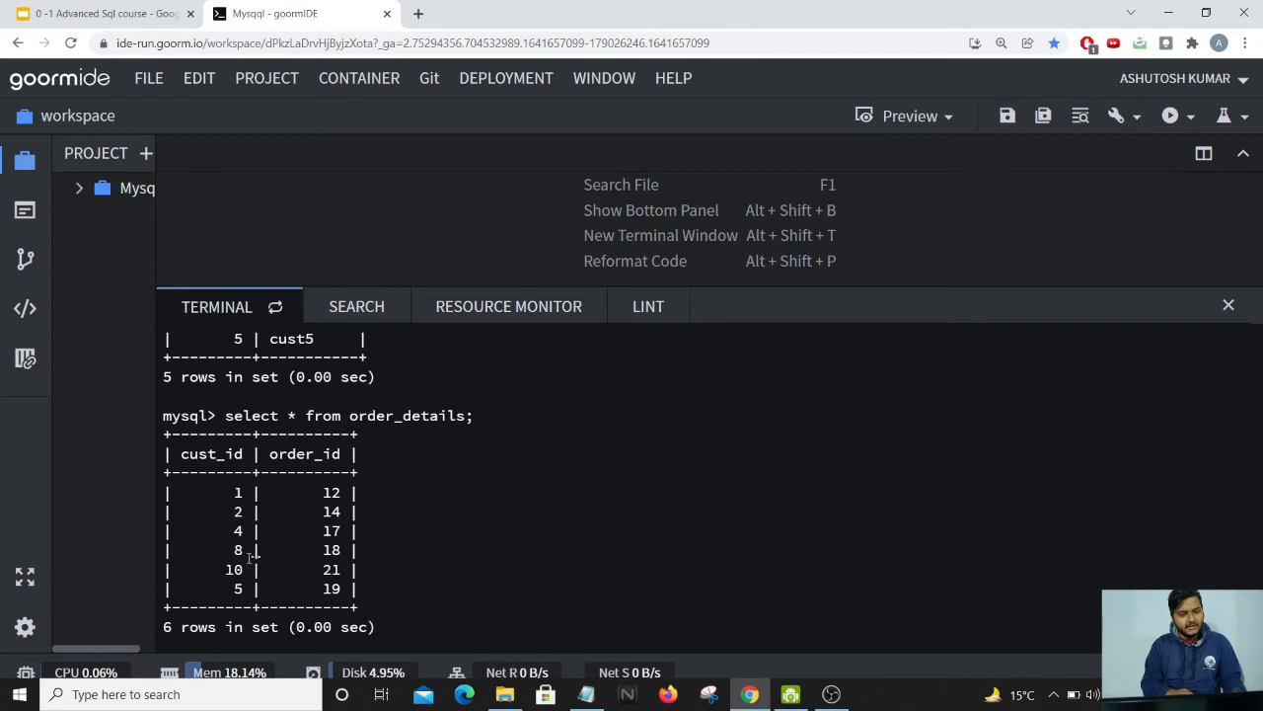
scroll("up", 3)
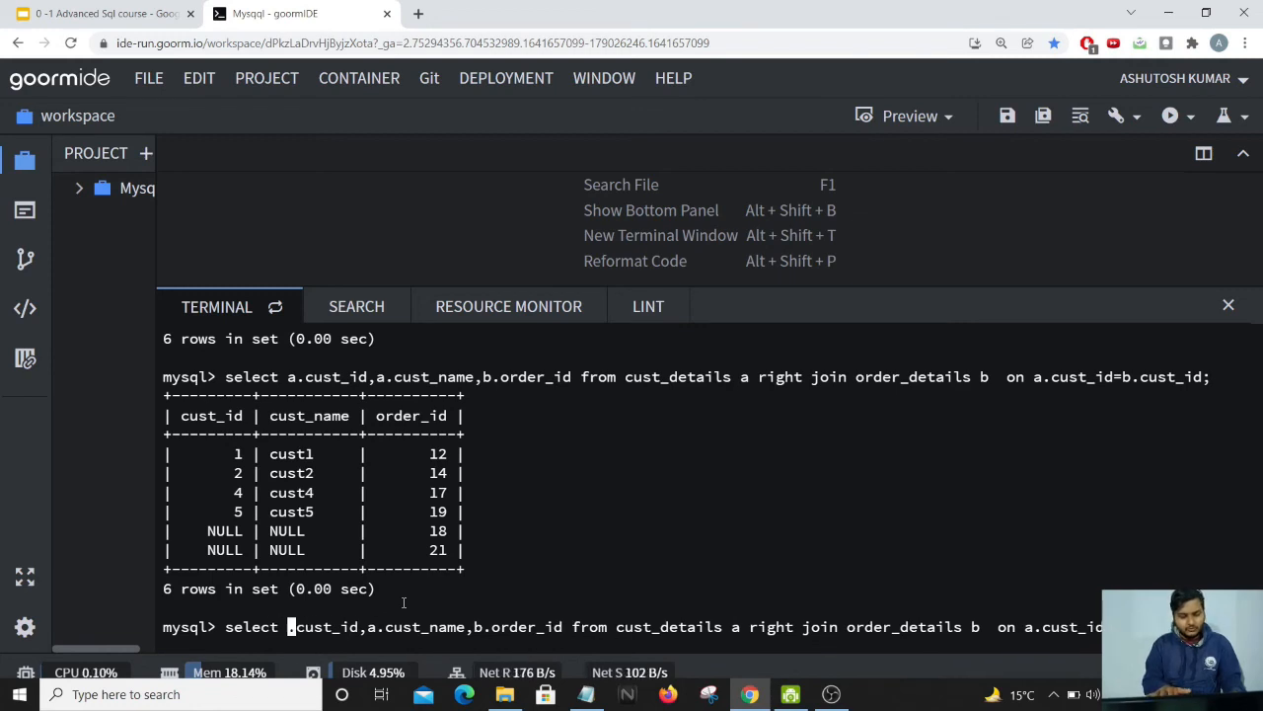
Step: Rerun the join selecting b.cust_id, so orders 18 and 21 show ids 8 and 10
type("b")
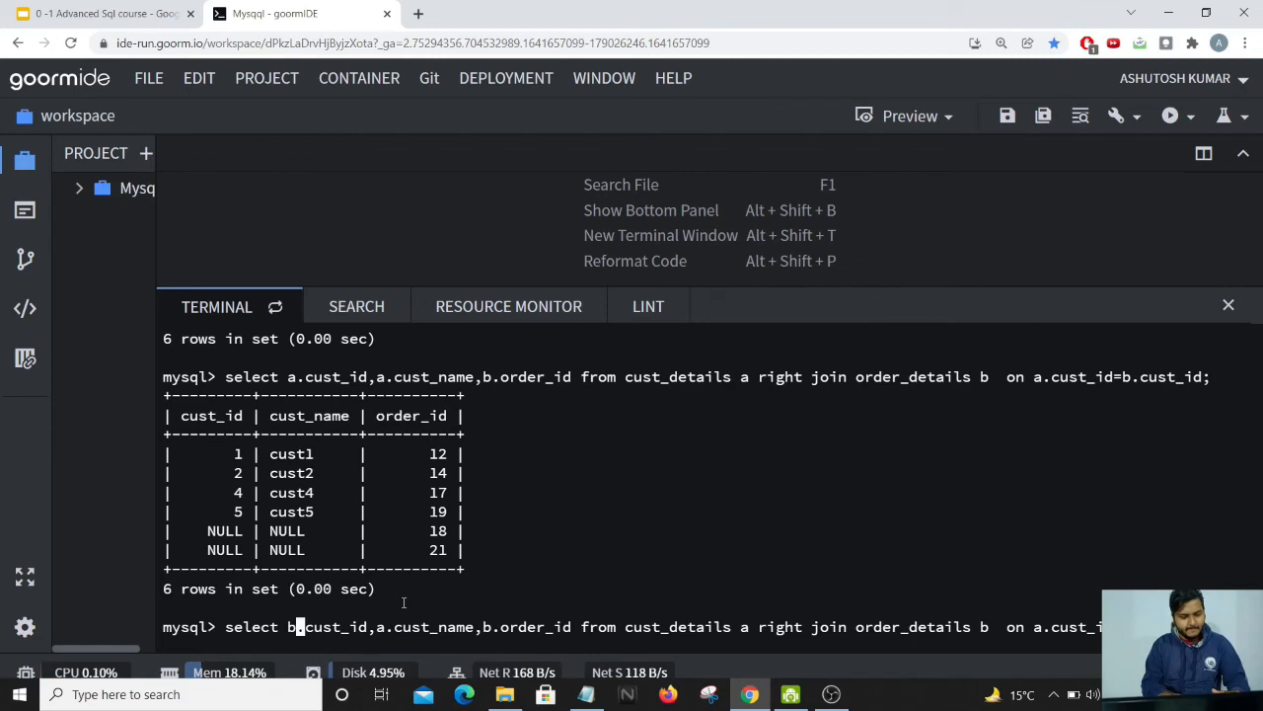
key("Return")
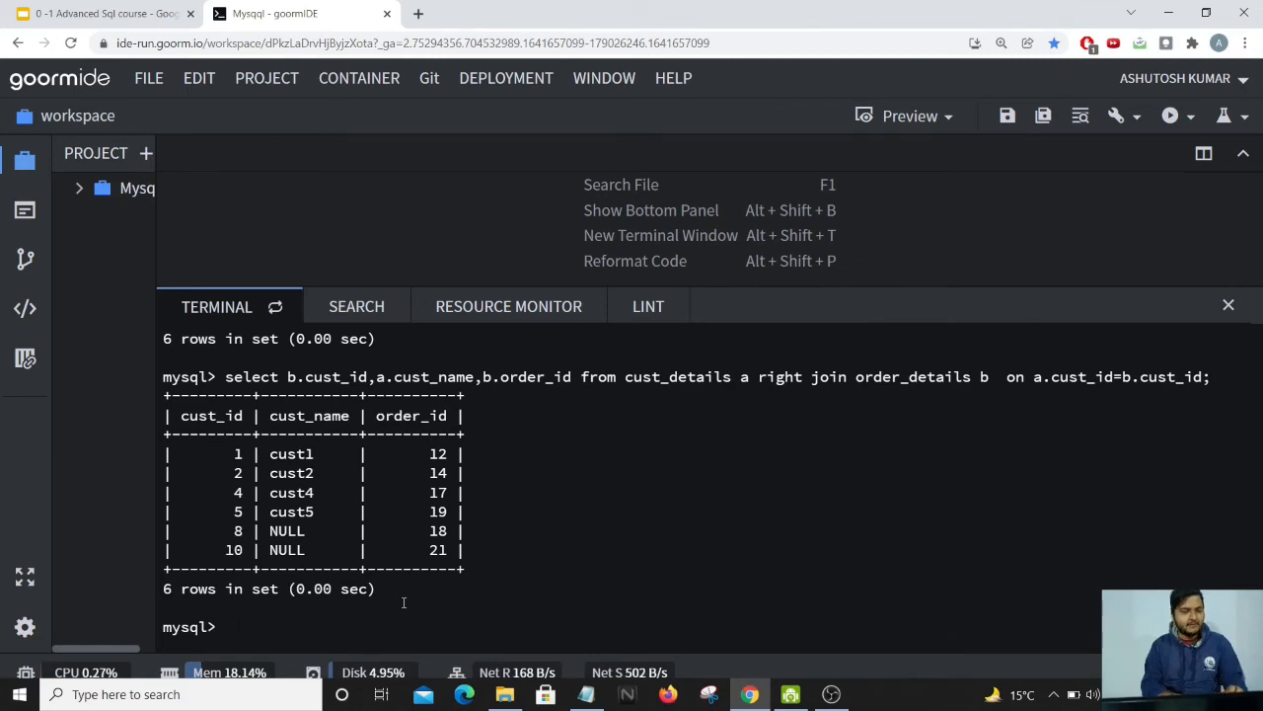